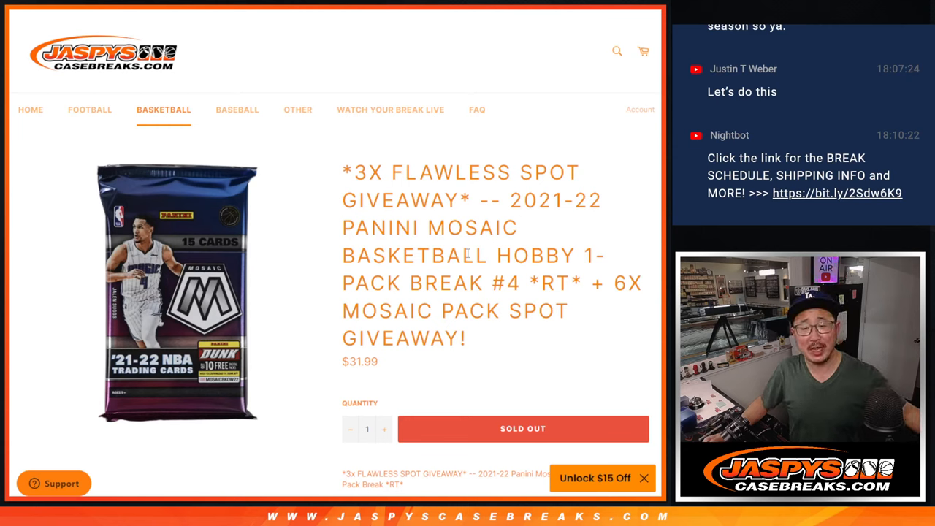
# Leave the sold-out Panini Mosaic 1-pack break page for the participant names spreadsheet
pyautogui.moveTo(511, 200); pyautogui.dragTo(566, 282)
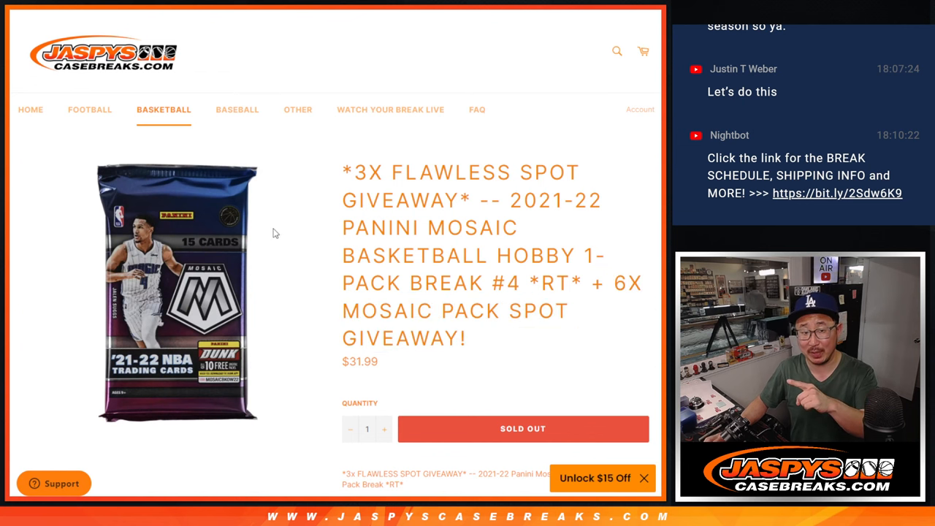
pyautogui.moveTo(633, 137)
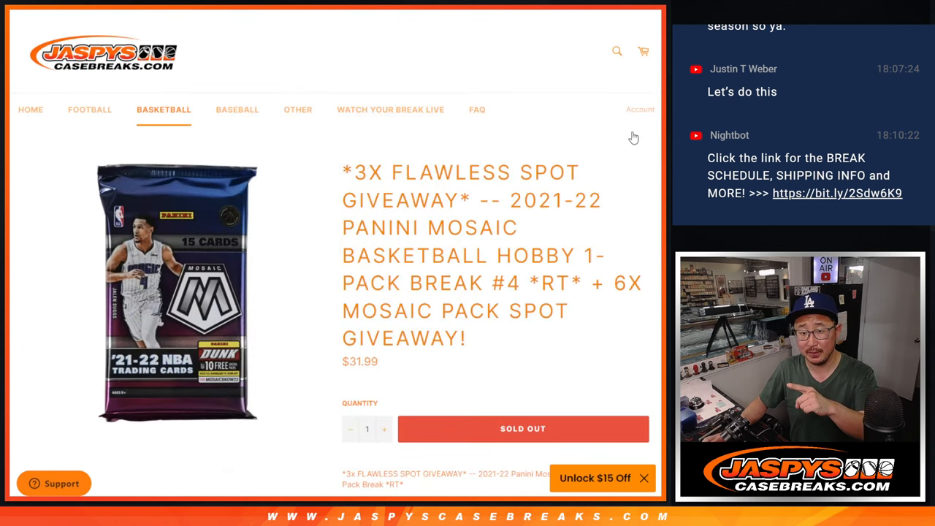
pyautogui.moveTo(511, 200); pyautogui.dragTo(581, 282)
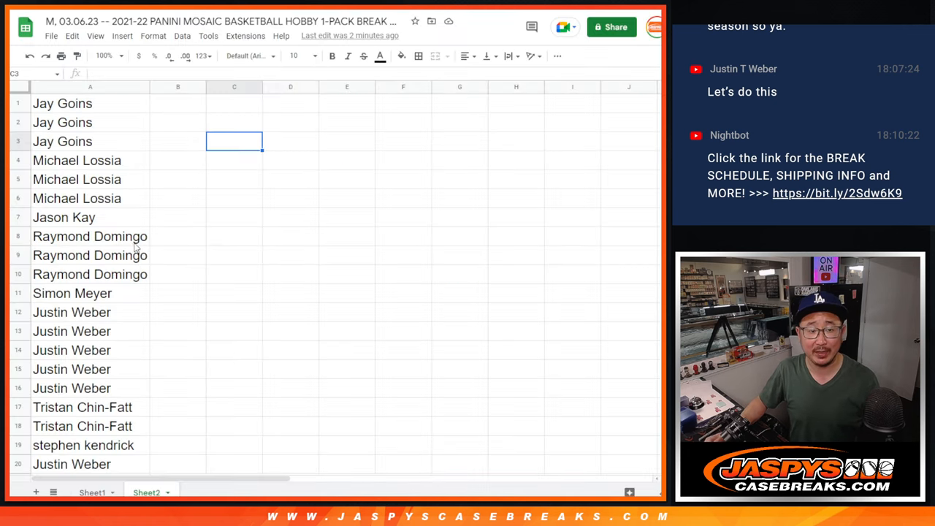
# Scroll through the participant list in Sheets before moving to the RANDOM.ORG dice roller
pyautogui.scroll(-3)
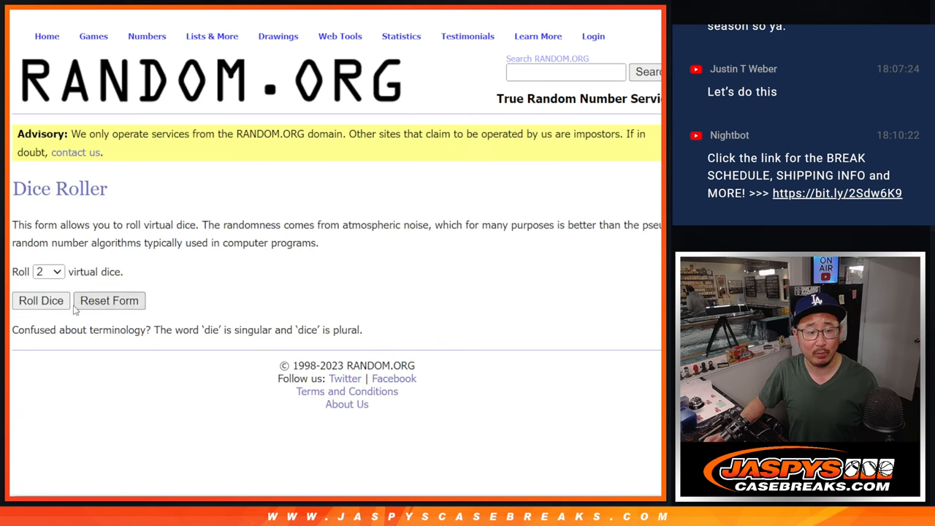
# Shuffle the 24 pasted names repeatedly in List Randomizer and select the first six results
pyautogui.click(40, 301)
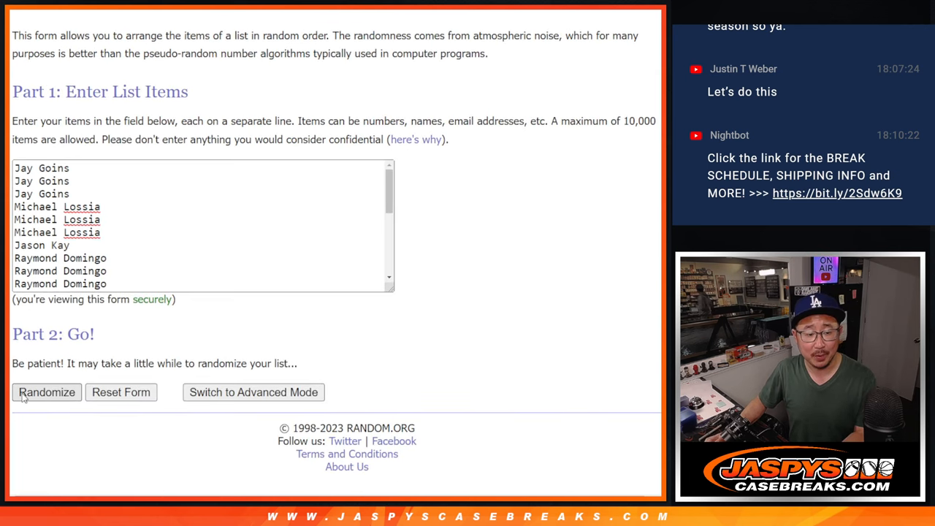
pyautogui.click(46, 393)
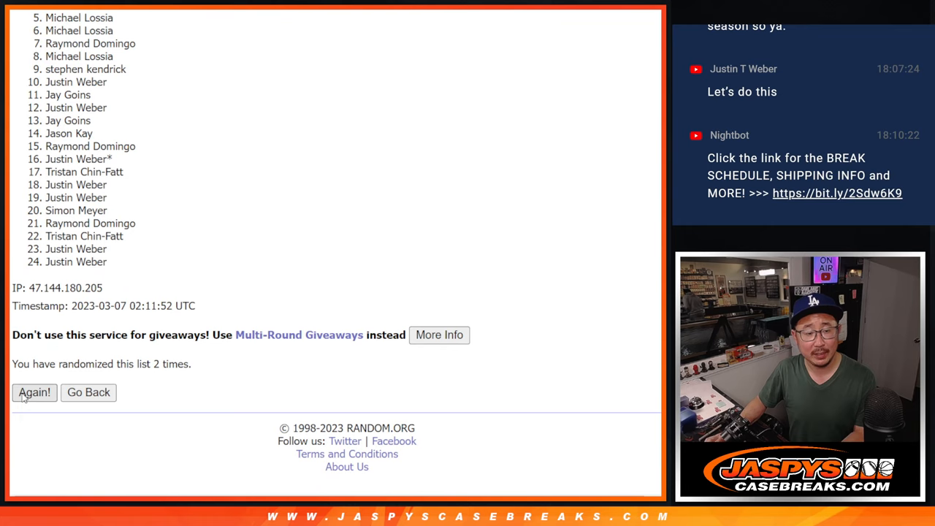
pyautogui.click(34, 392)
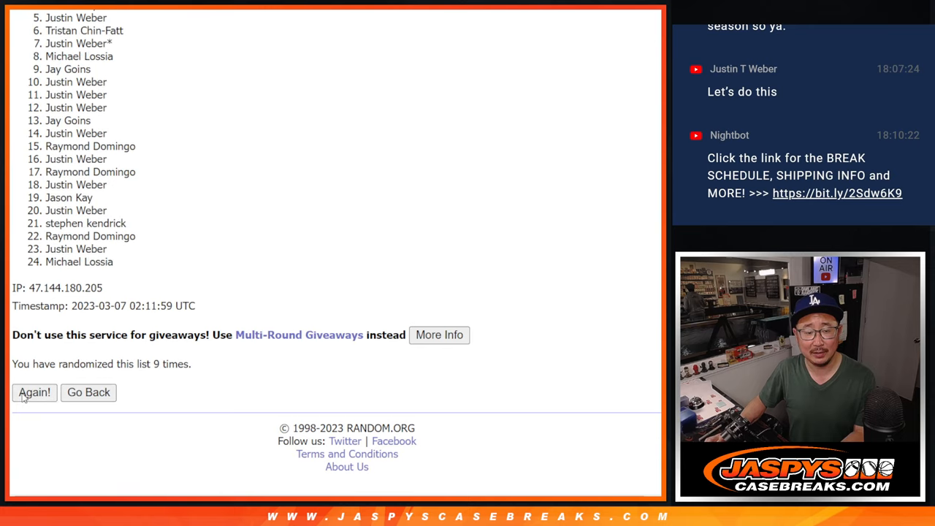
pyautogui.click(33, 392)
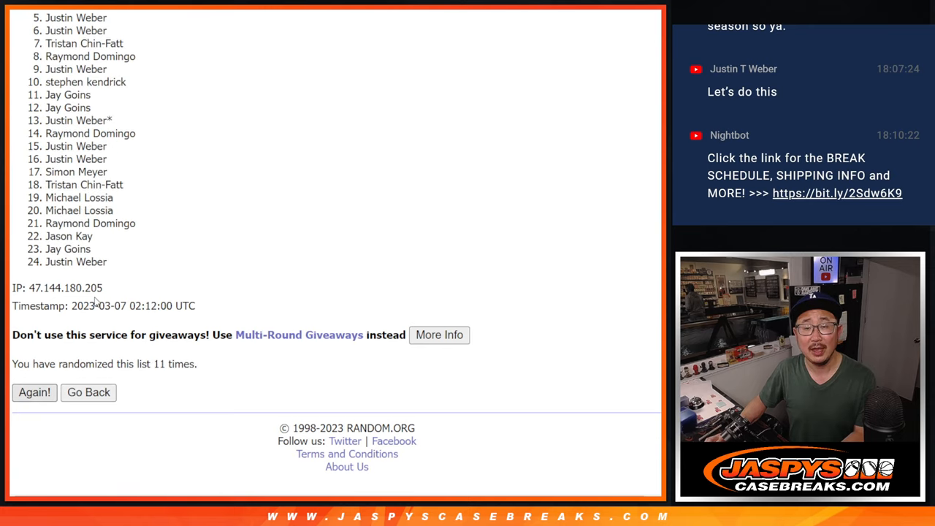
pyautogui.click(35, 393)
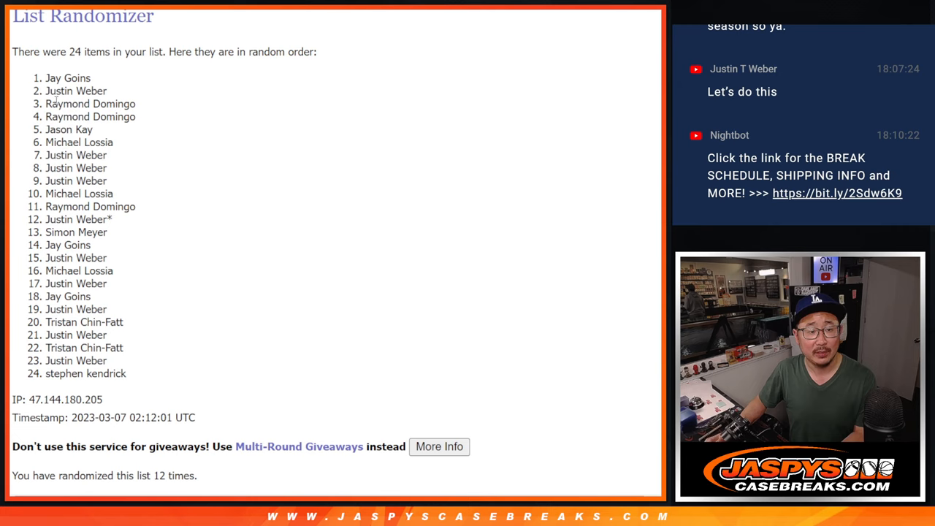
pyautogui.moveTo(47, 78); pyautogui.dragTo(84, 116)
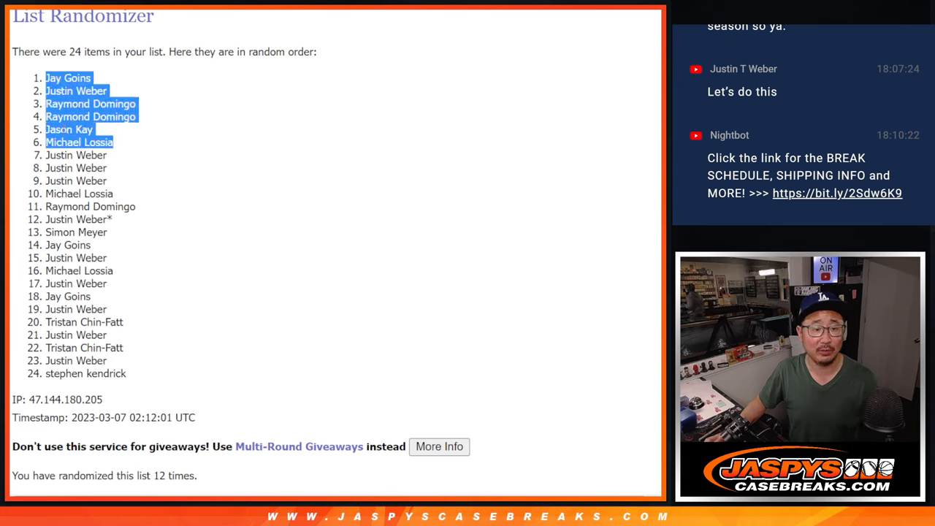
pyautogui.scroll(-3)
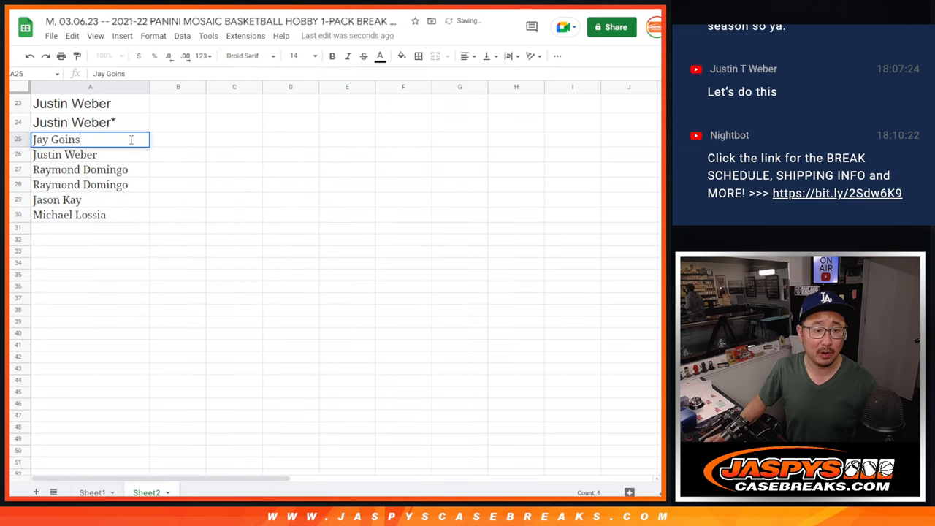
# Add the six drawn names to A25:A30 of Sheet2, marked with an asterisk
pyautogui.write('*')
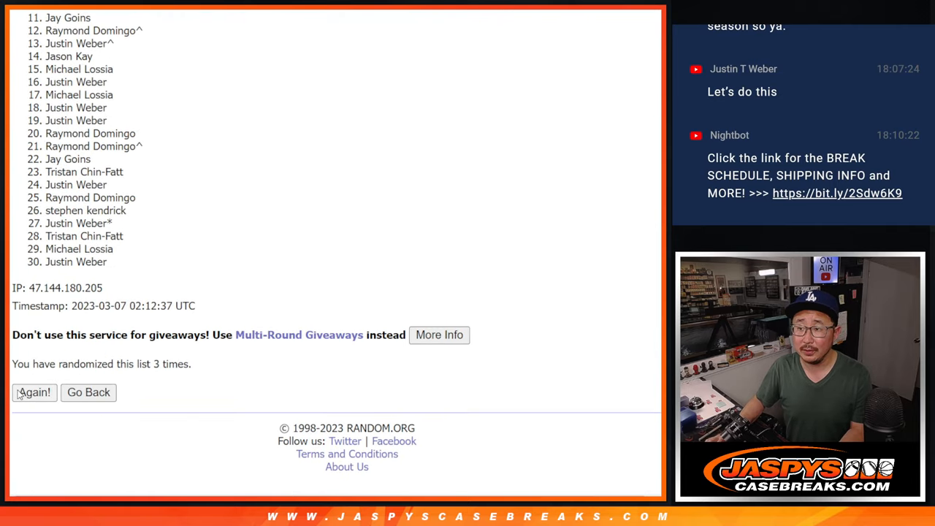
# Reshuffle the 30-name list three more times and scroll through the randomized result
pyautogui.click(33, 392)
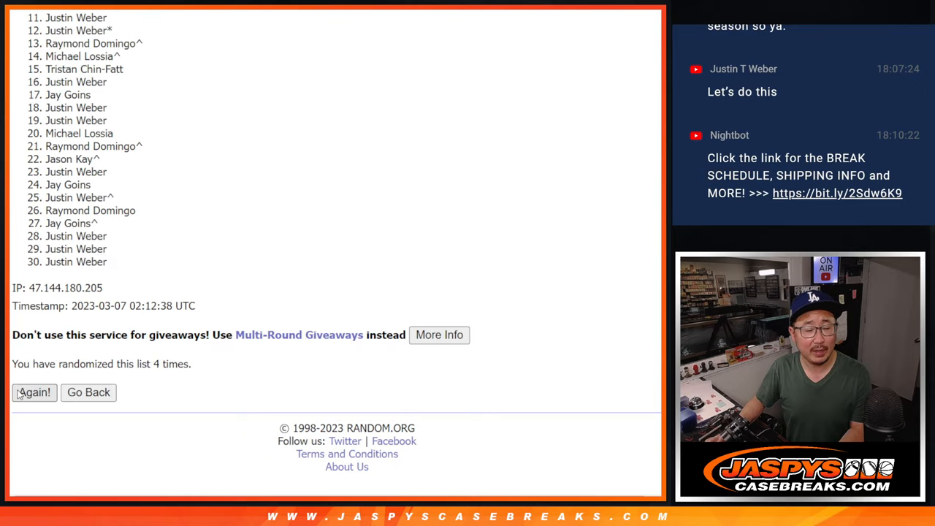
pyautogui.click(34, 392)
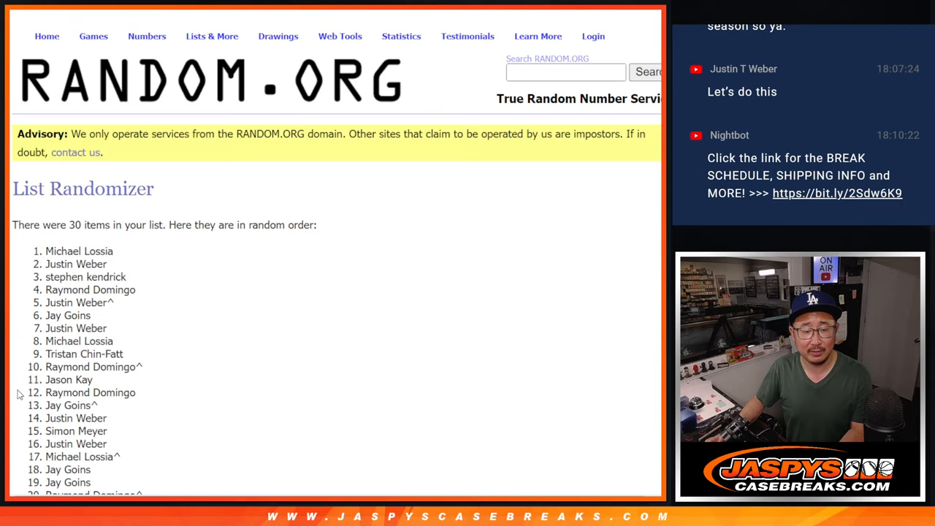
pyautogui.scroll(-3)
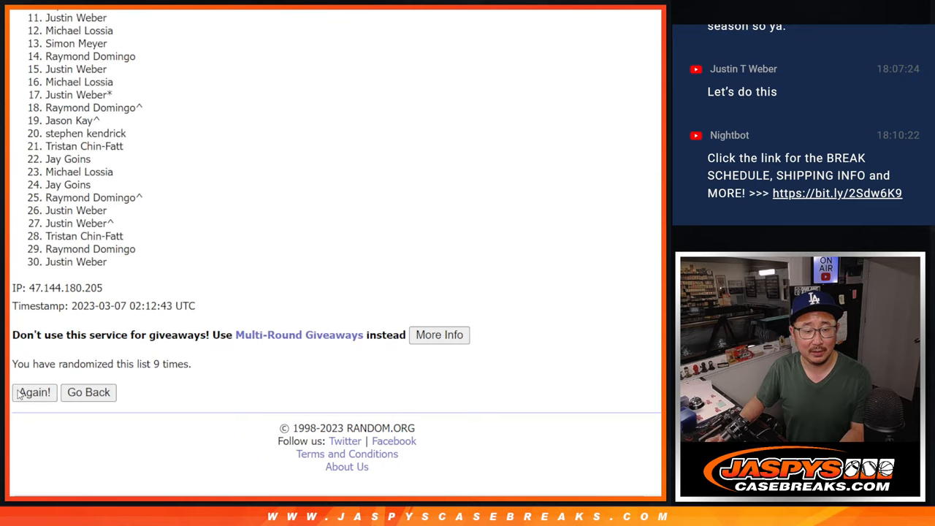
pyautogui.click(34, 393)
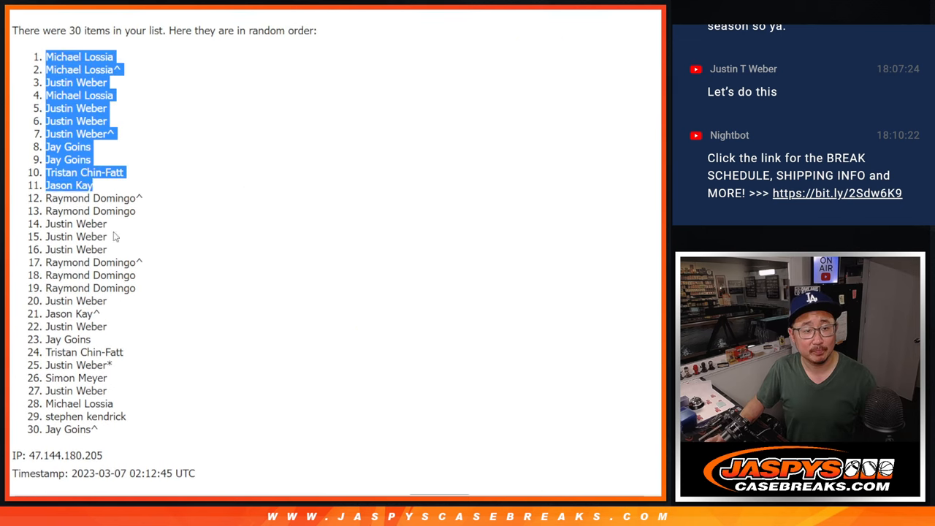
pyautogui.scroll(-3)
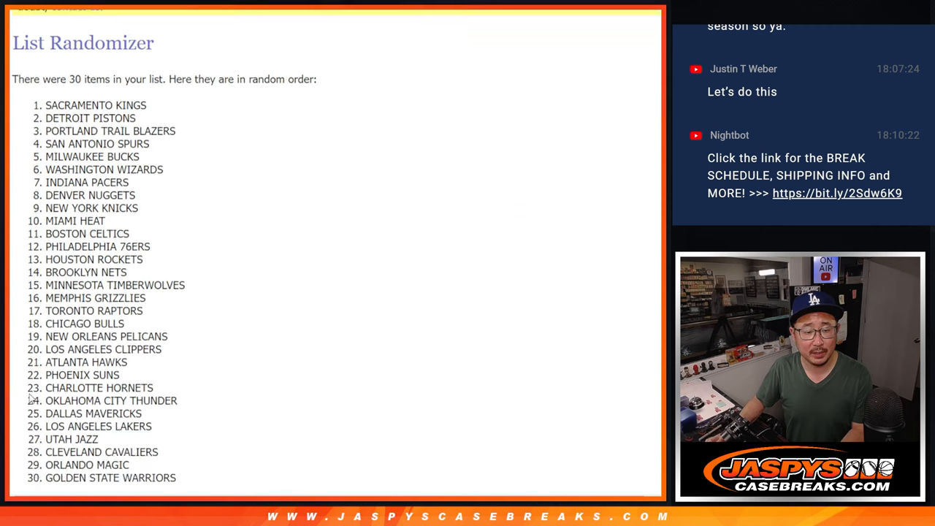
# Reshuffle the 30 NBA teams several more times and select the final random order
pyautogui.click(34, 392)
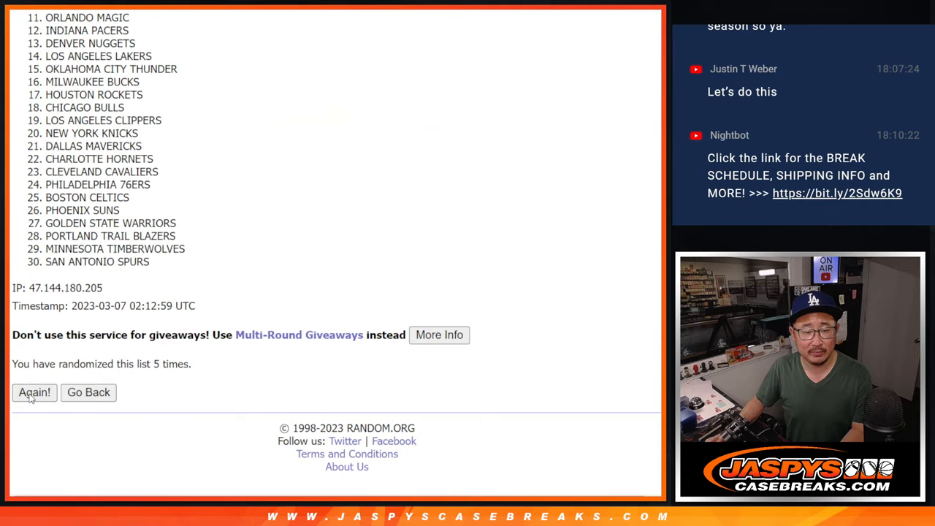
pyautogui.click(33, 392)
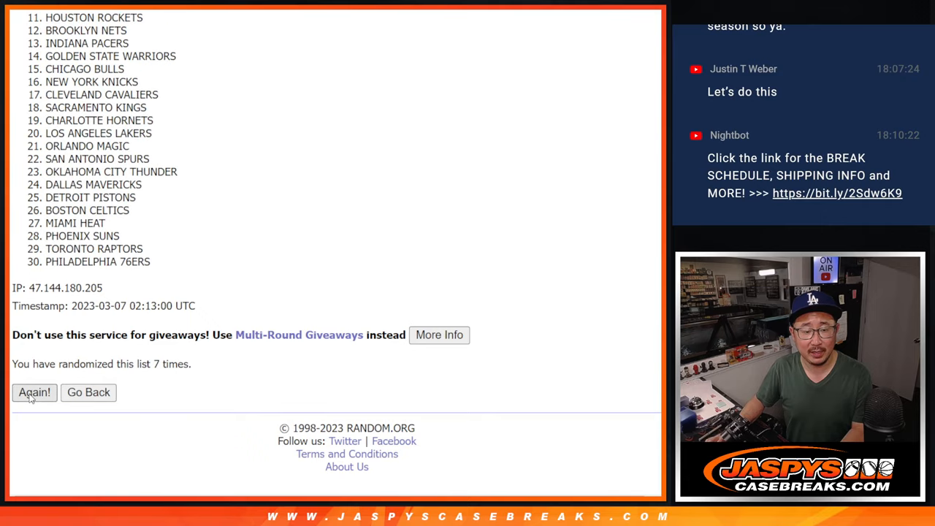
pyautogui.click(35, 392)
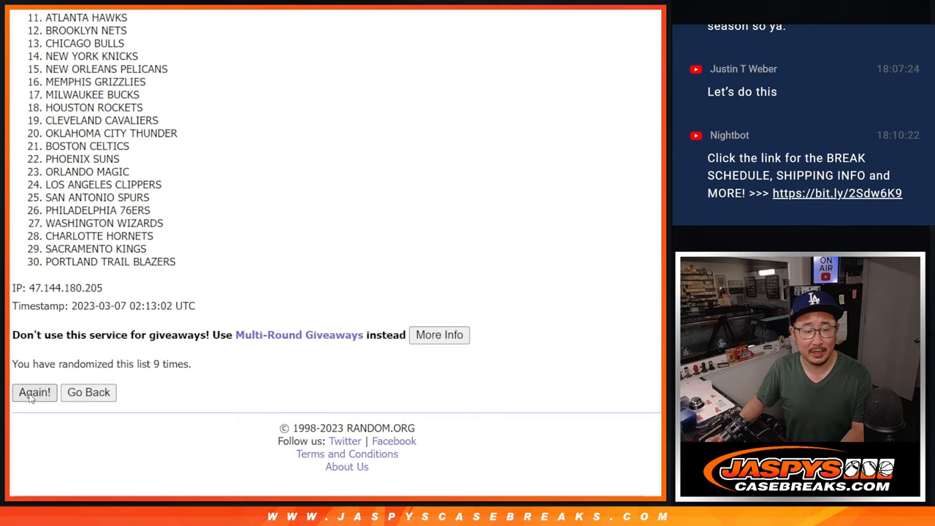
pyautogui.click(34, 392)
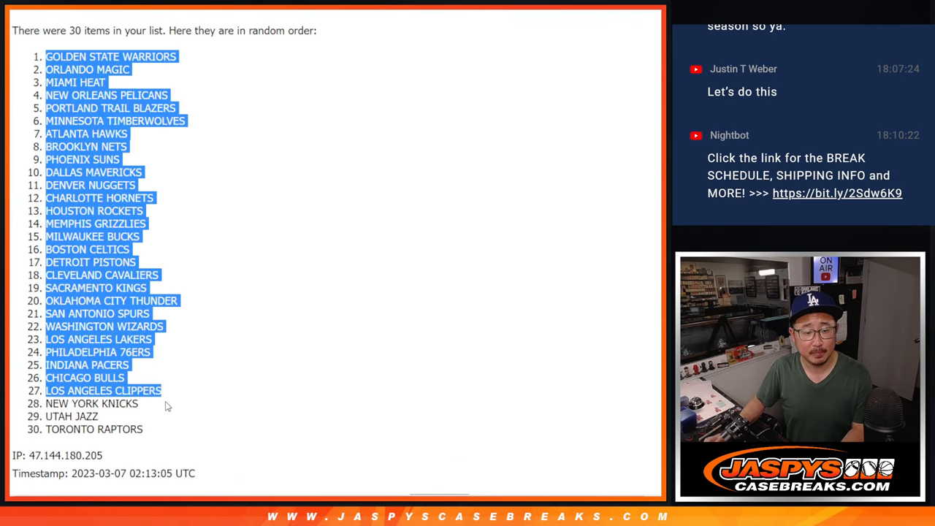
pyautogui.scroll(-3)
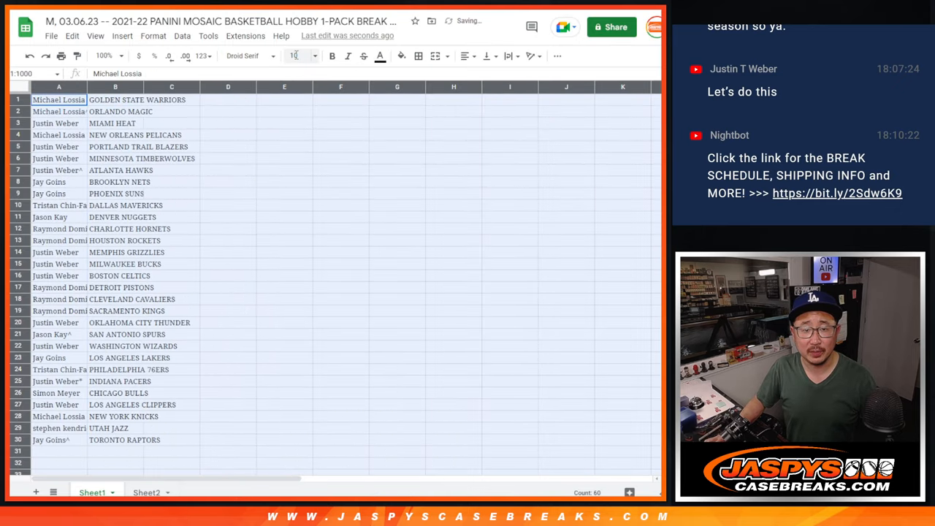
# Zoom the sheet to 150% and sort the name–team pairings A to Z by team
pyautogui.click(104, 55)
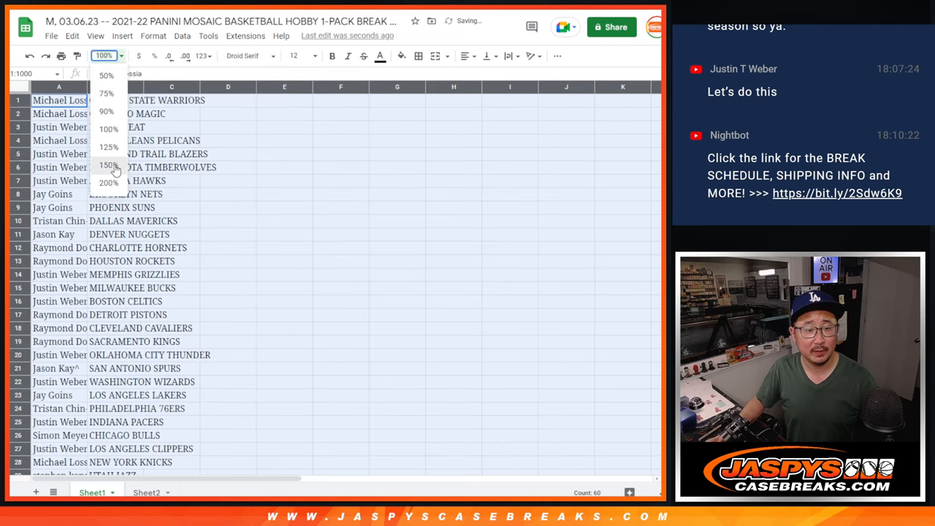
pyautogui.click(109, 165)
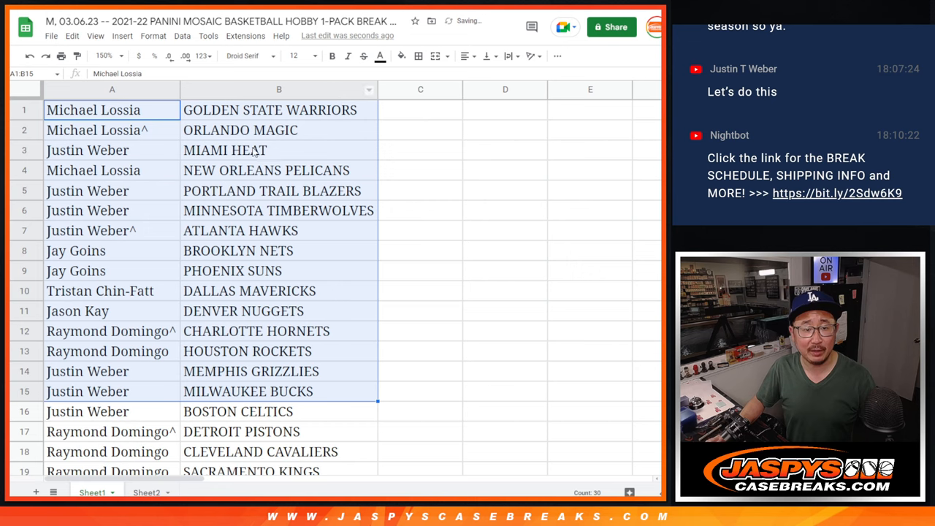
pyautogui.scroll(-3)
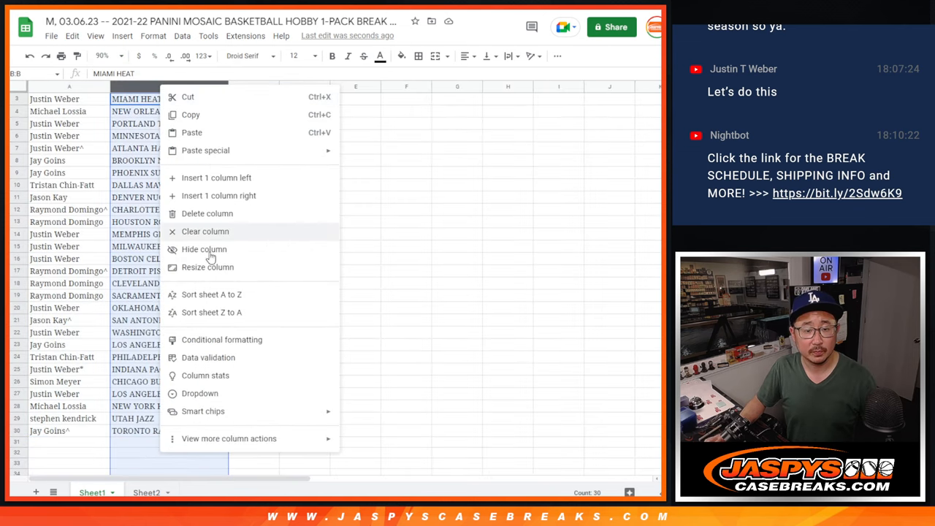
pyautogui.click(211, 294)
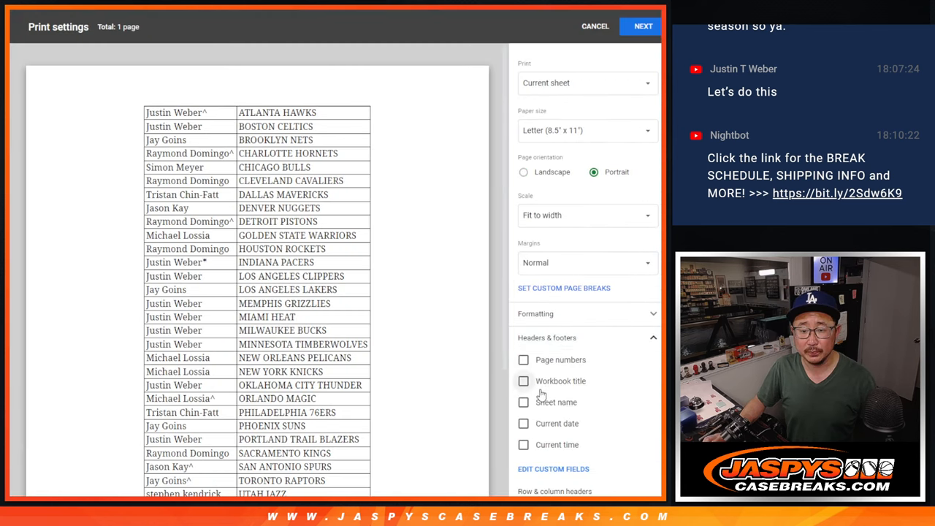
# Continue past print settings and send the sorted break list to the printer
pyautogui.click(642, 26)
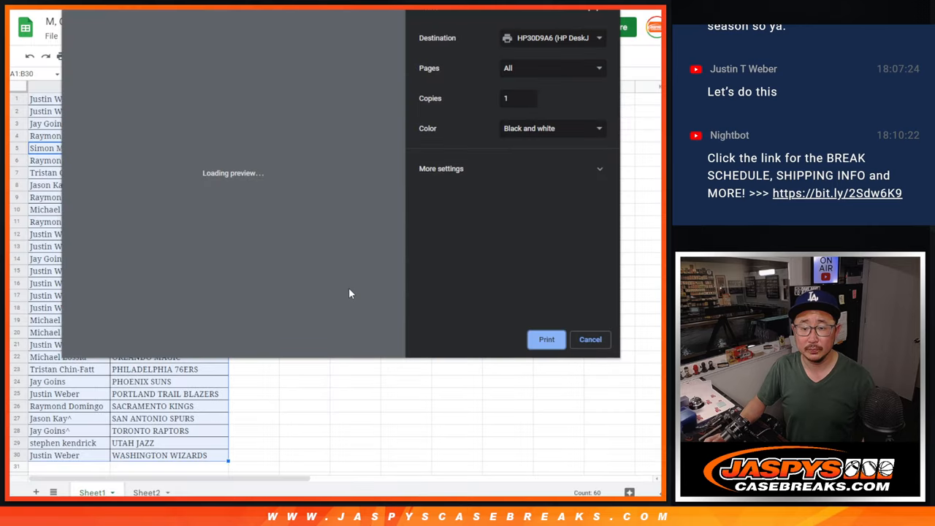
pyautogui.click(590, 339)
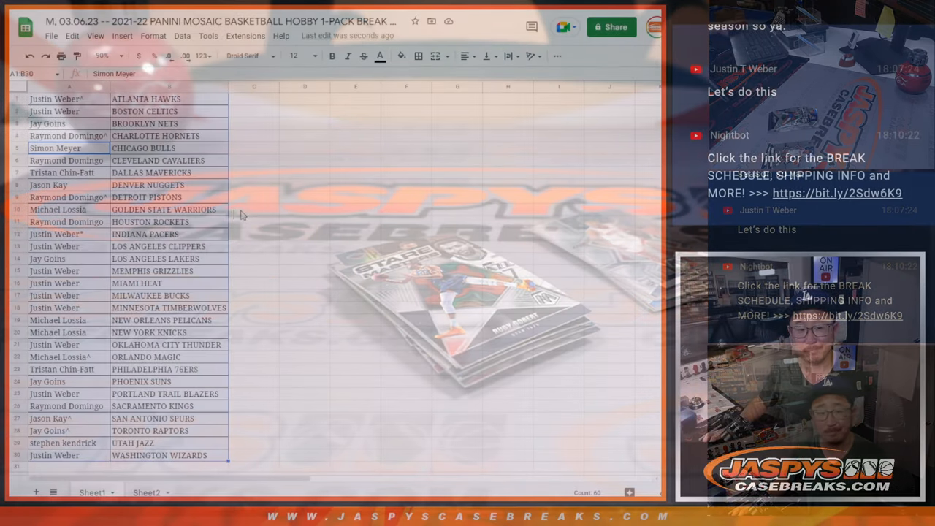
pyautogui.scroll(-3)
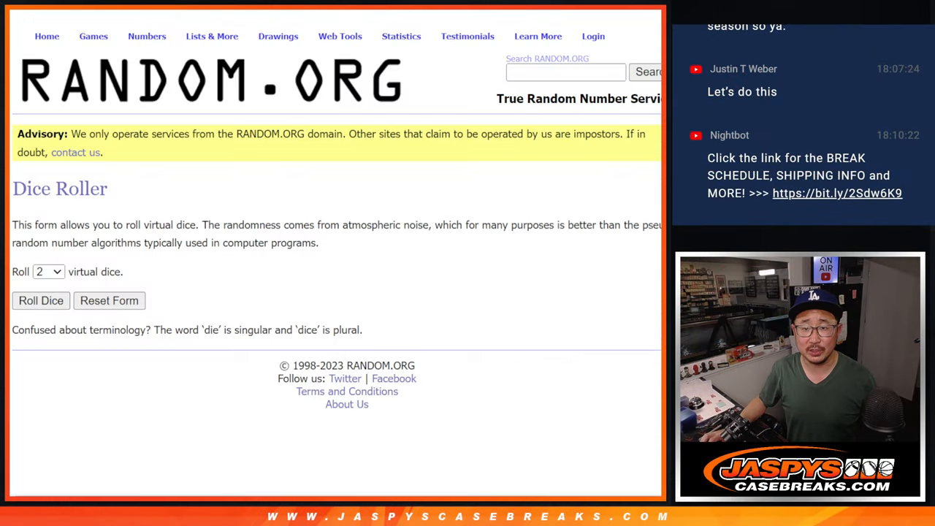
# Roll the two dice, then shuffle the 30 participant names for the giveaway draw
pyautogui.click(212, 36)
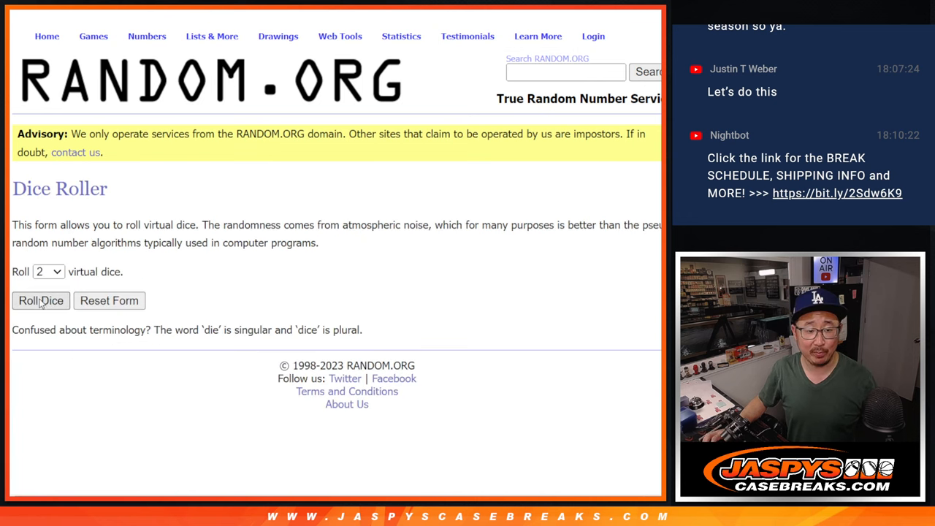
pyautogui.click(40, 300)
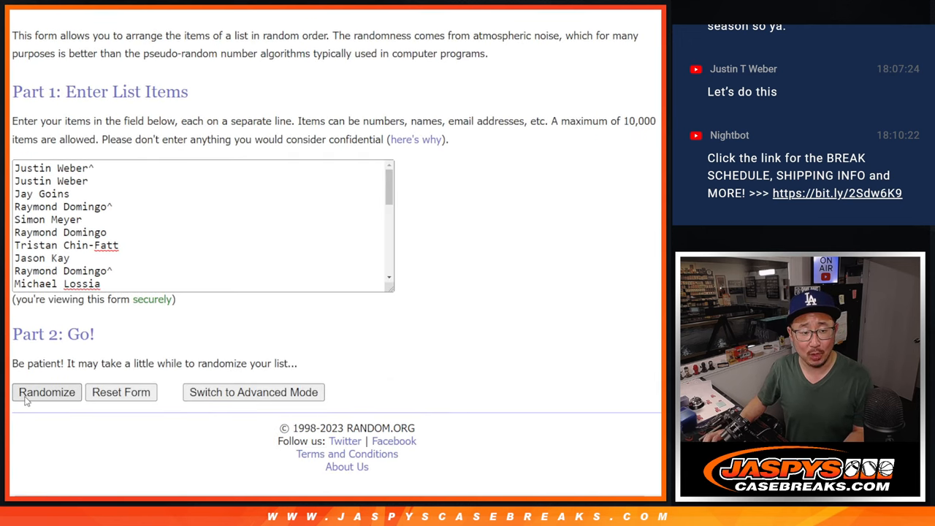
pyautogui.click(46, 393)
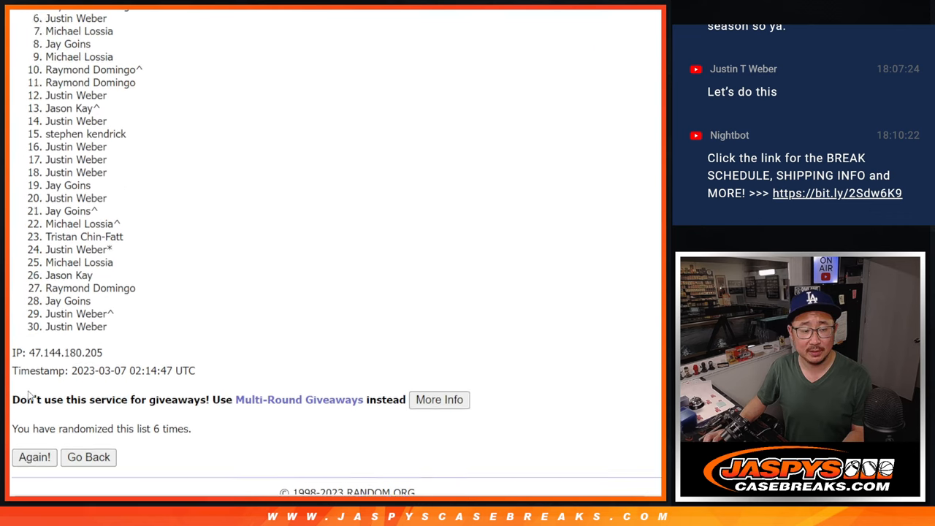
pyautogui.click(34, 457)
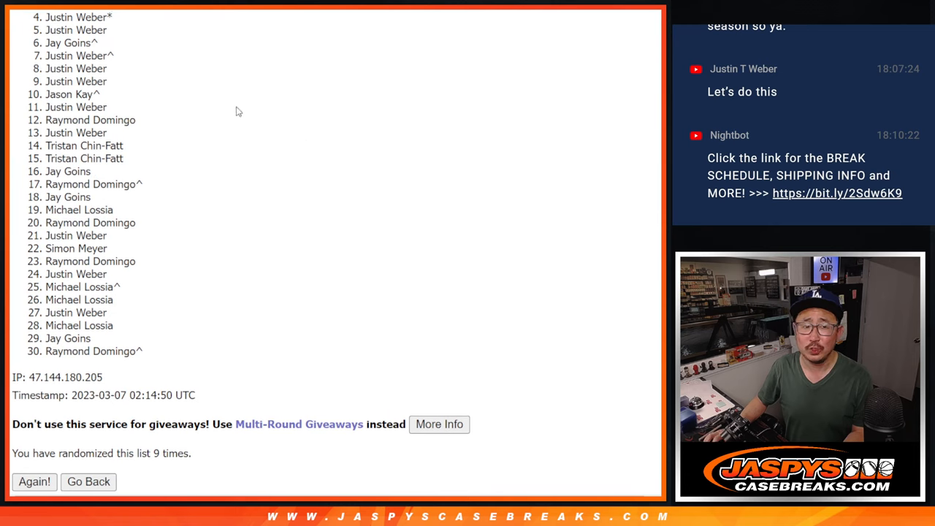
pyautogui.moveTo(207, 70)
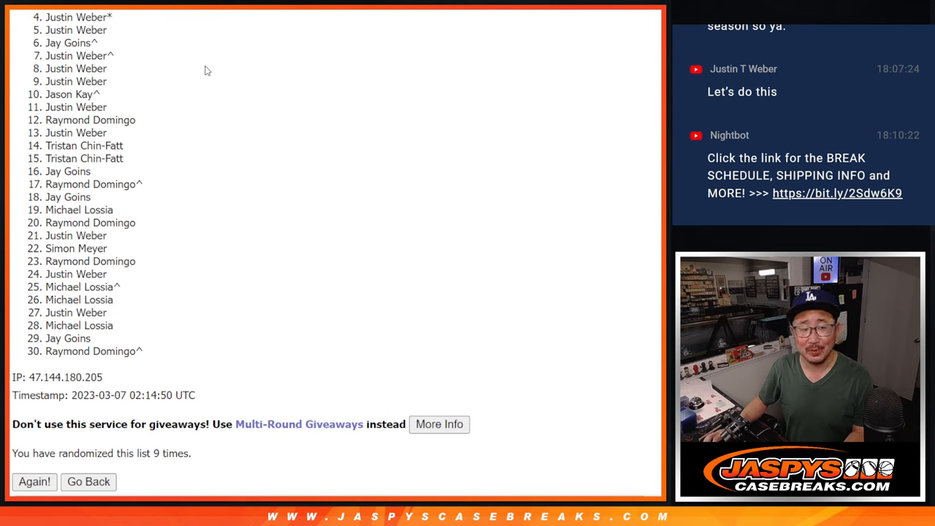
pyautogui.moveTo(409, 257)
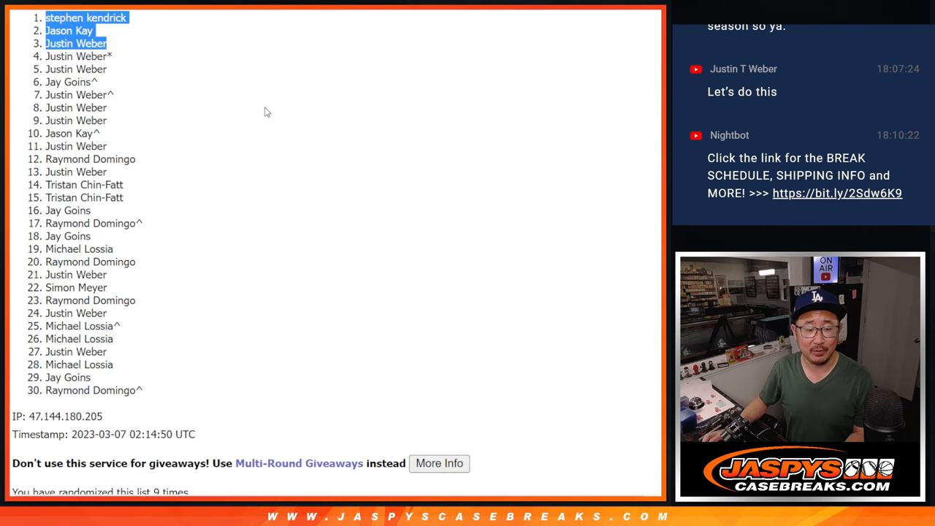
pyautogui.moveTo(204, 159)
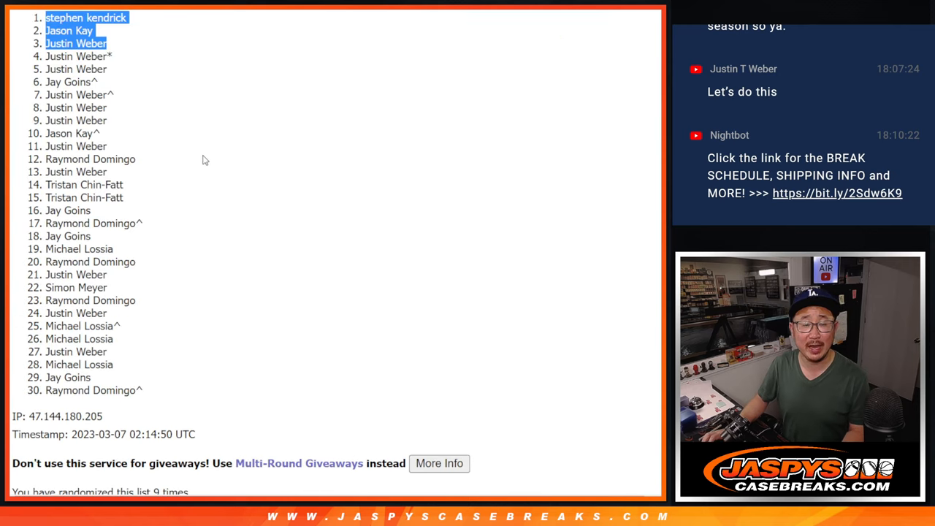